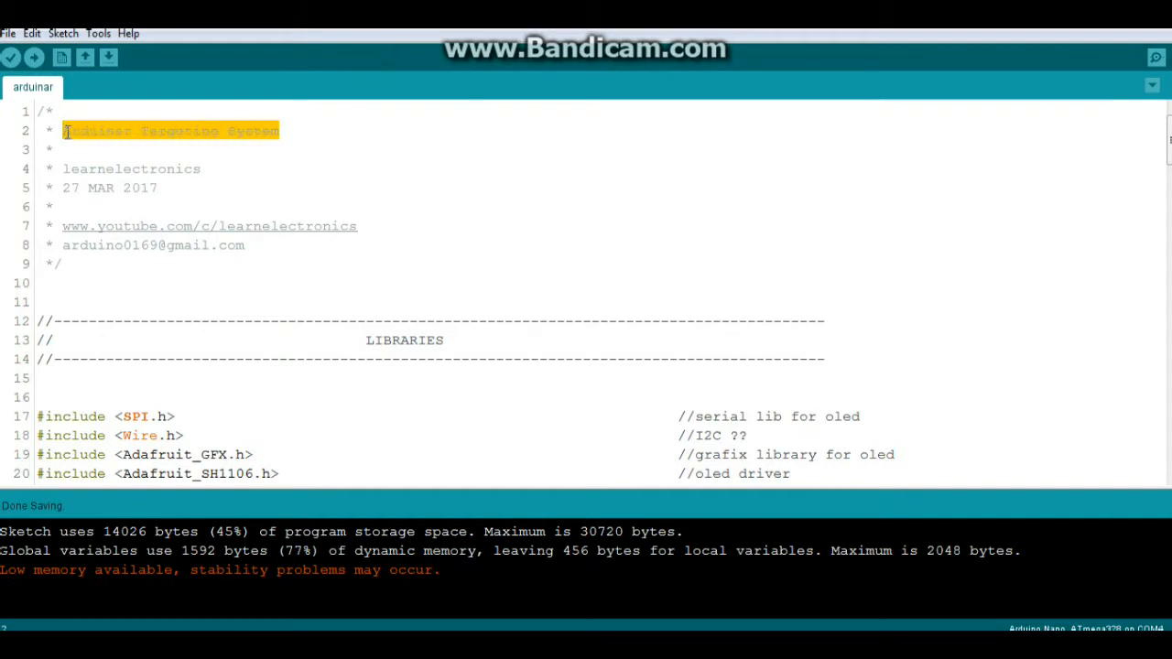
Highlight each #include library name, including the Wire and NewPing sonar libraries.
{"action": "scroll", "scroll_direction": "down", "scroll_amount": 3}
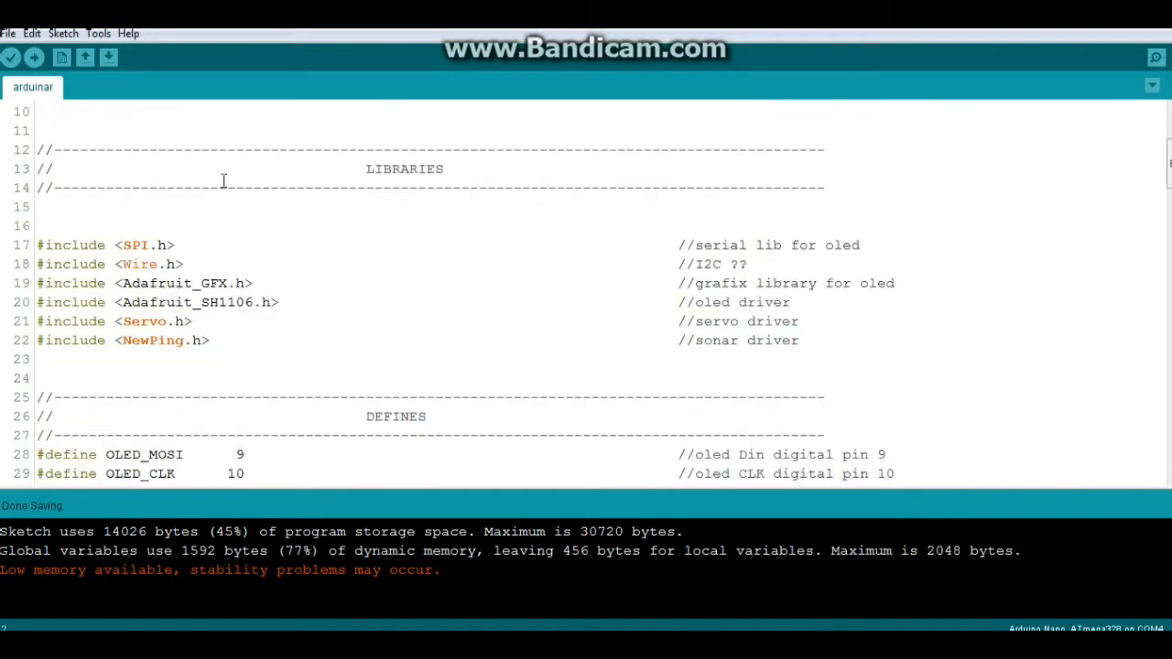
{"action": "double_click", "coordinate": [135, 244]}
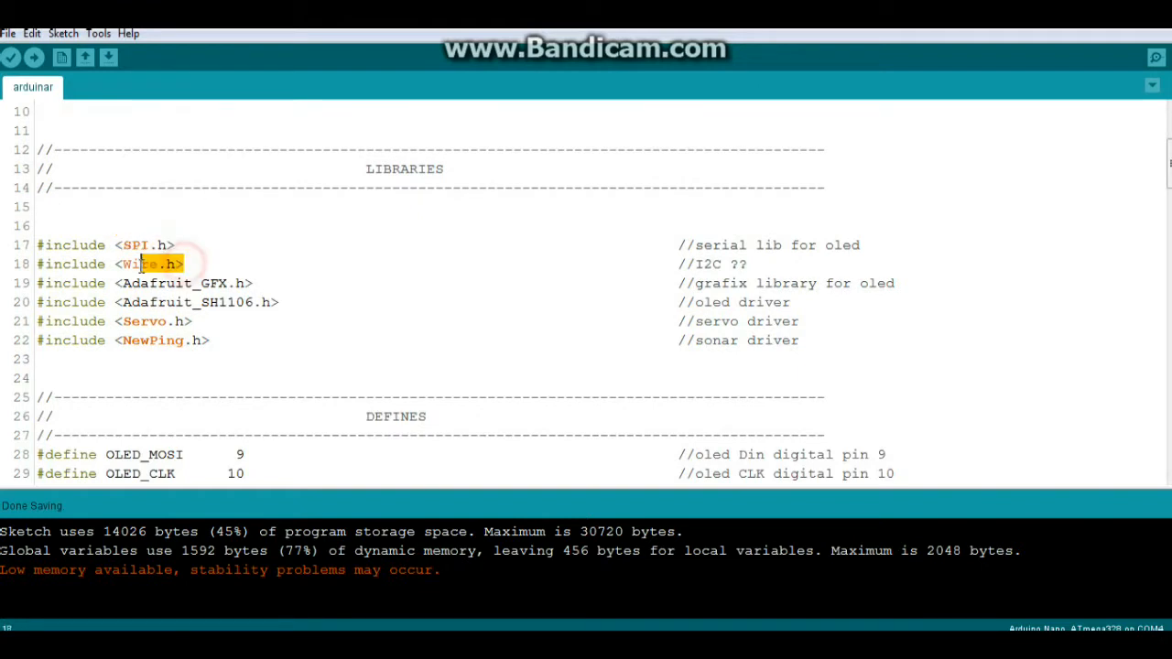
{"action": "double_click", "coordinate": [139, 263]}
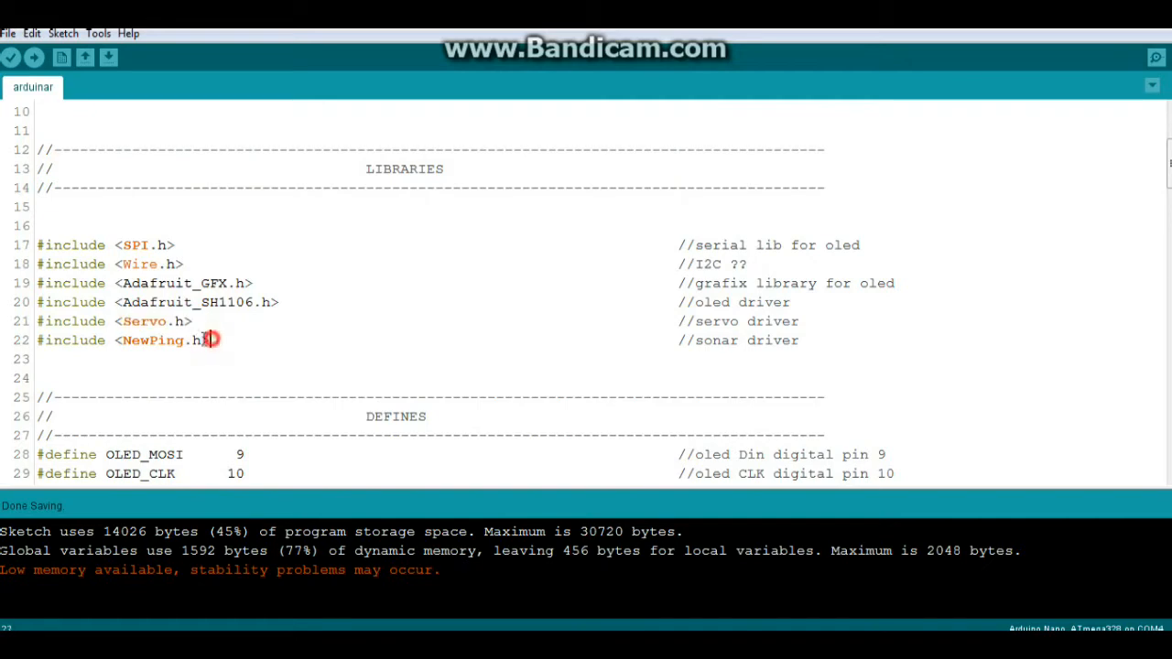
{"action": "double_click", "coordinate": [153, 340]}
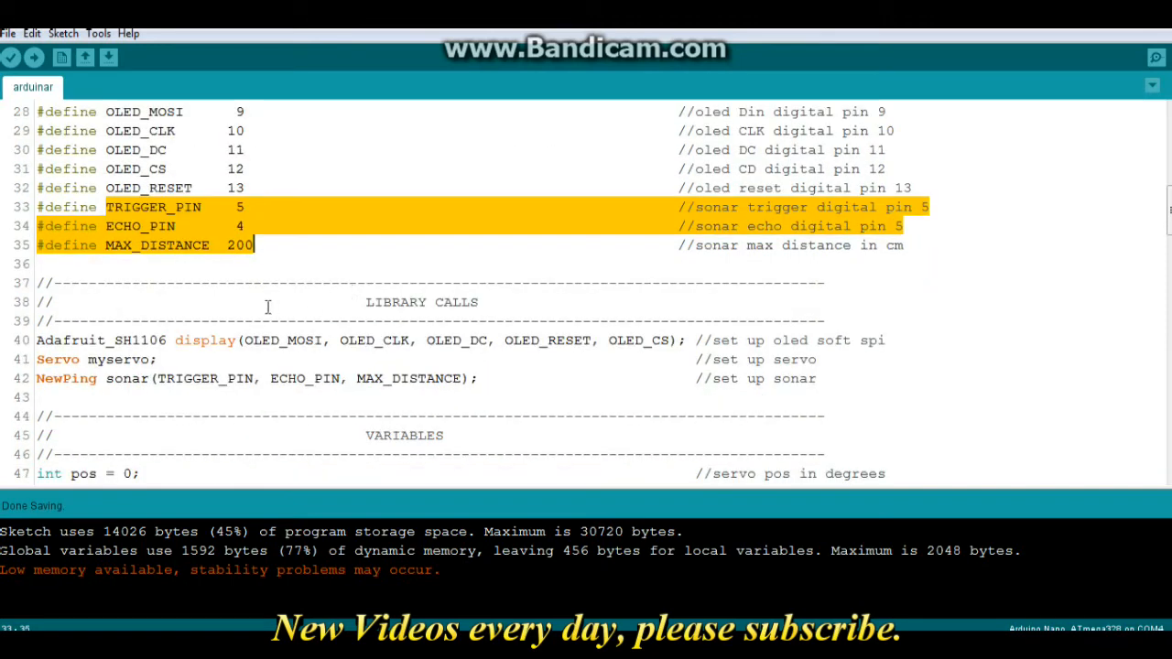
{"action": "mouse_move", "coordinate": [236, 340]}
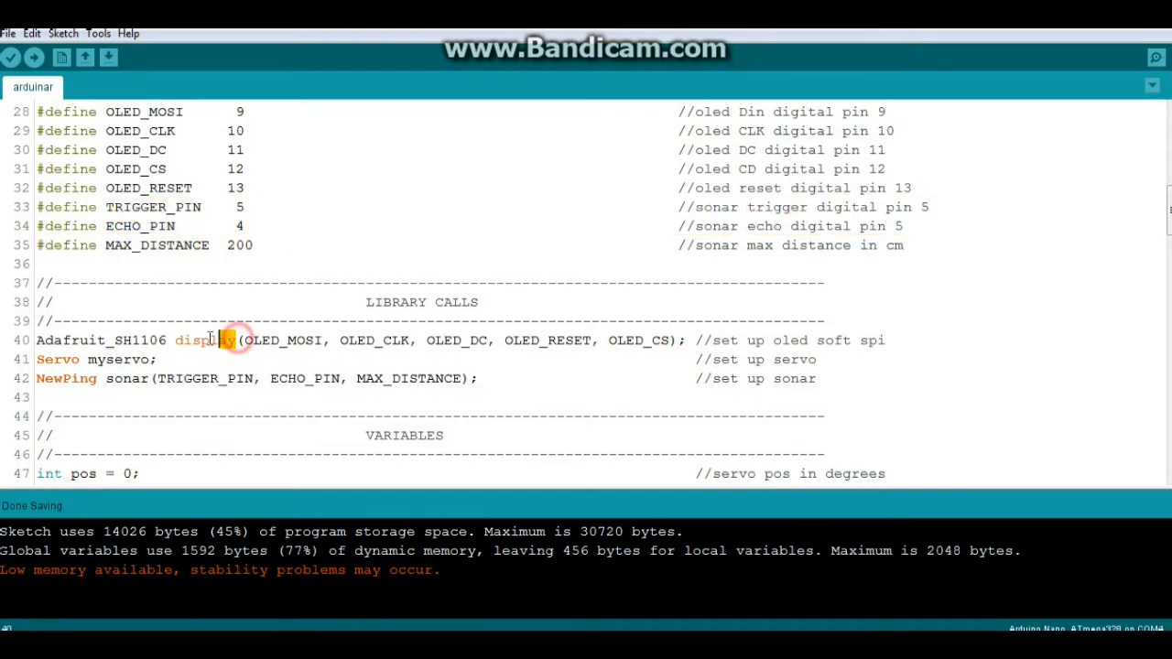
Highlight the display object name and the pos variable declaration, then scroll toward VARIABLES.
{"action": "double_click", "coordinate": [205, 340]}
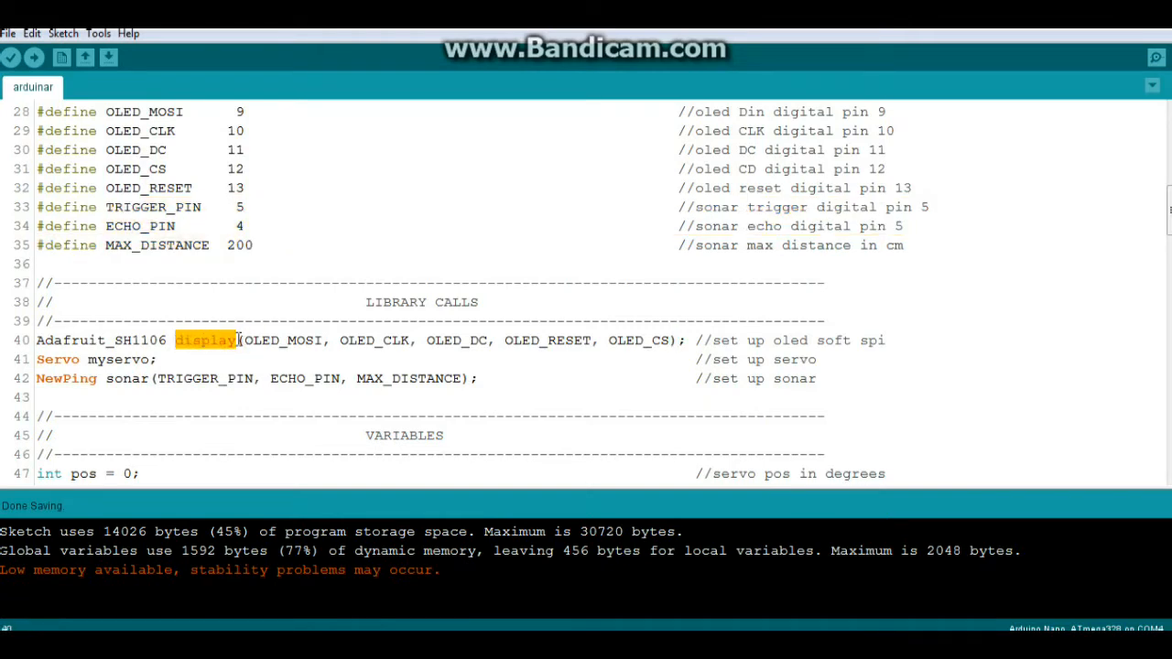
{"action": "left_click_drag", "start_coordinate": [241, 339], "coordinate": [678, 339]}
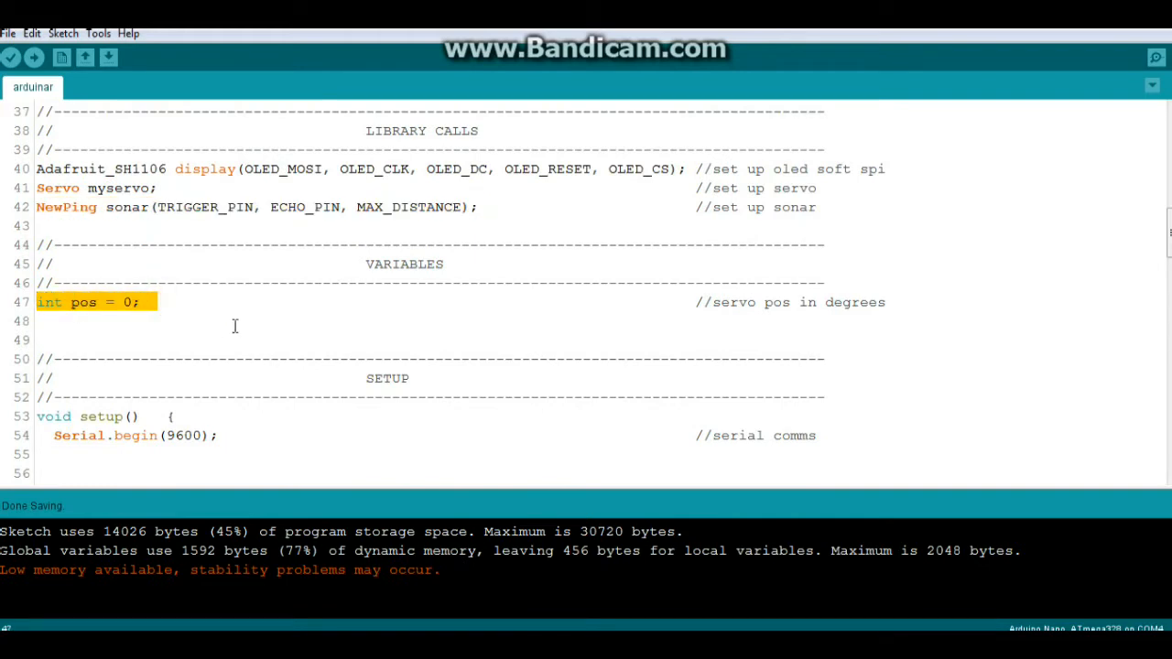
{"action": "scroll", "scroll_direction": "down", "scroll_amount": 3}
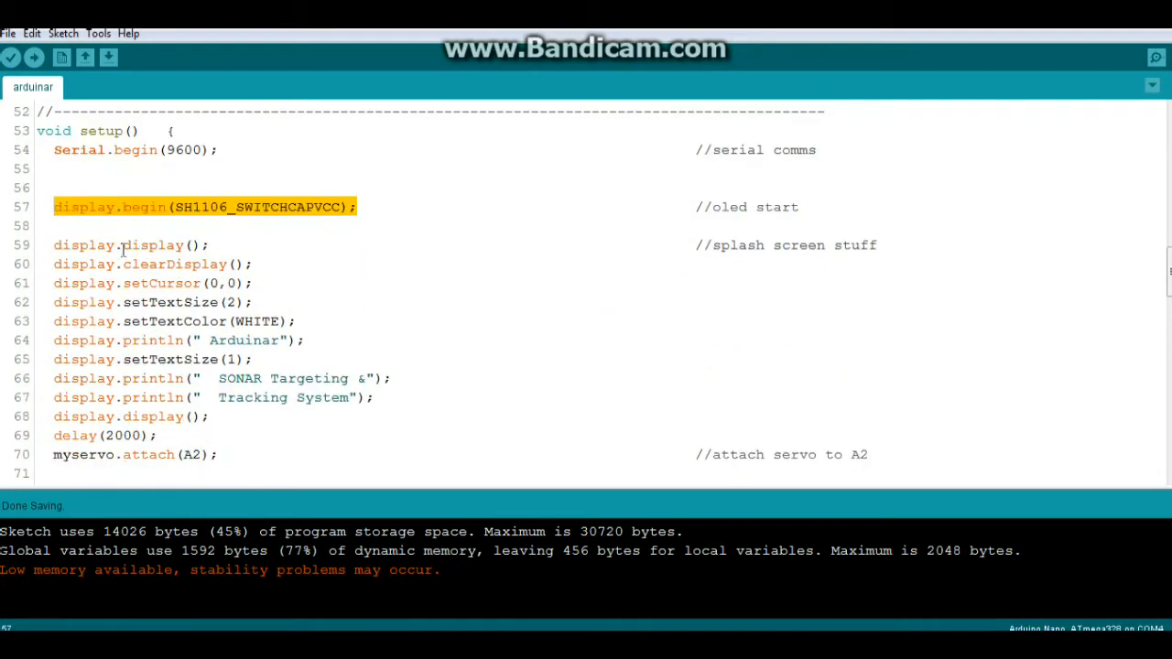
Highlight the splash screen lines and the myservo.attach line in setup().
{"action": "left_click_drag", "start_coordinate": [53, 245], "coordinate": [165, 283]}
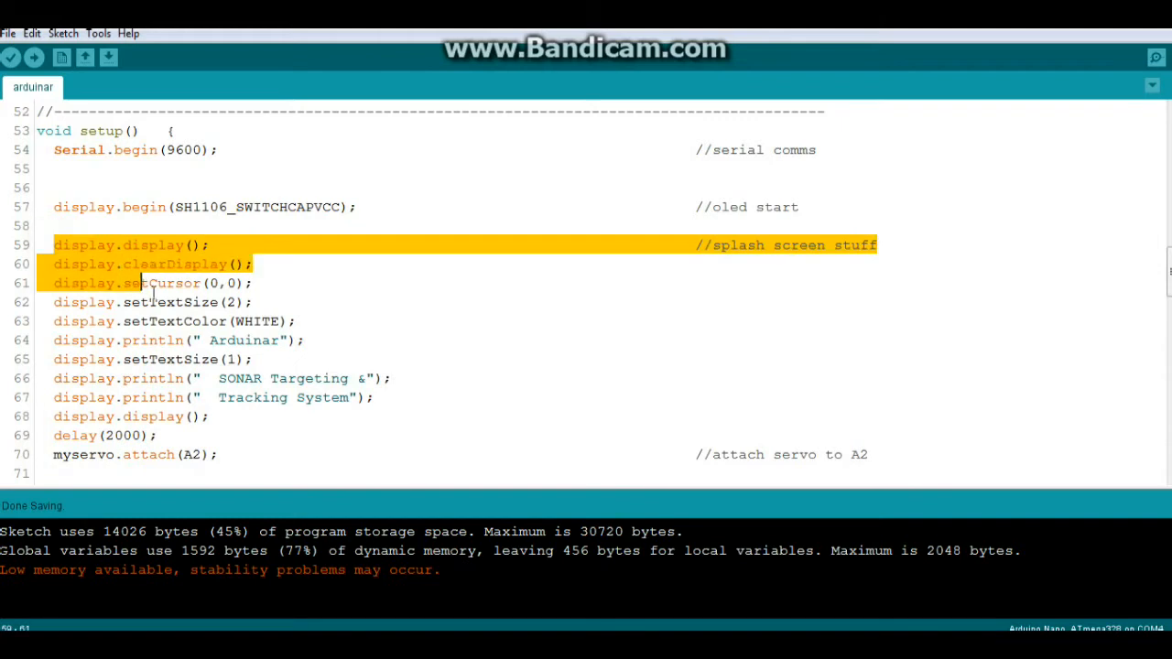
{"action": "left_click_drag", "start_coordinate": [142, 283], "coordinate": [157, 435]}
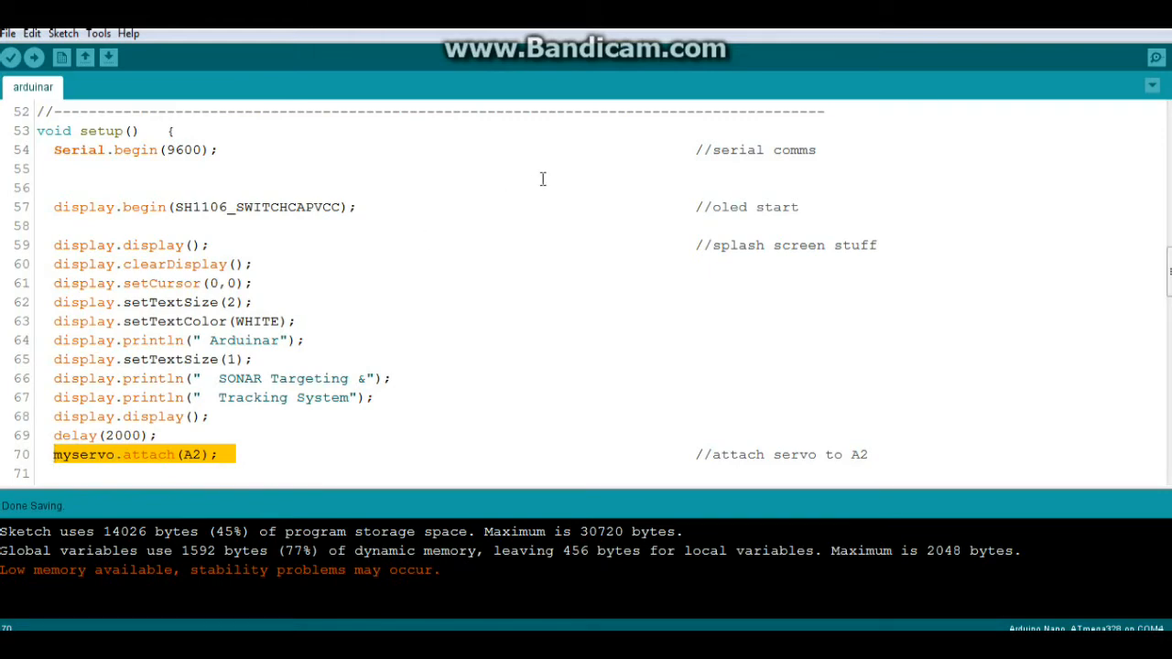
{"action": "scroll", "scroll_direction": "down", "scroll_amount": 3}
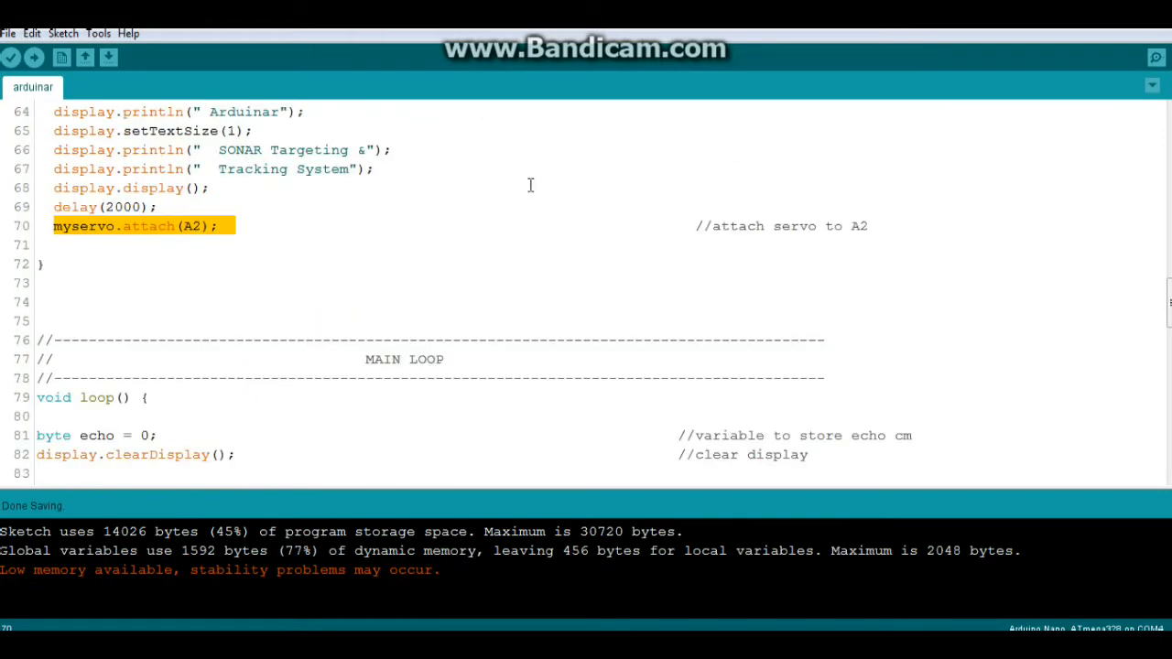
Highlight the clearDisplay line, the screen border drawRect line, and the layout display.display() call.
{"action": "scroll", "scroll_direction": "down", "scroll_amount": 3}
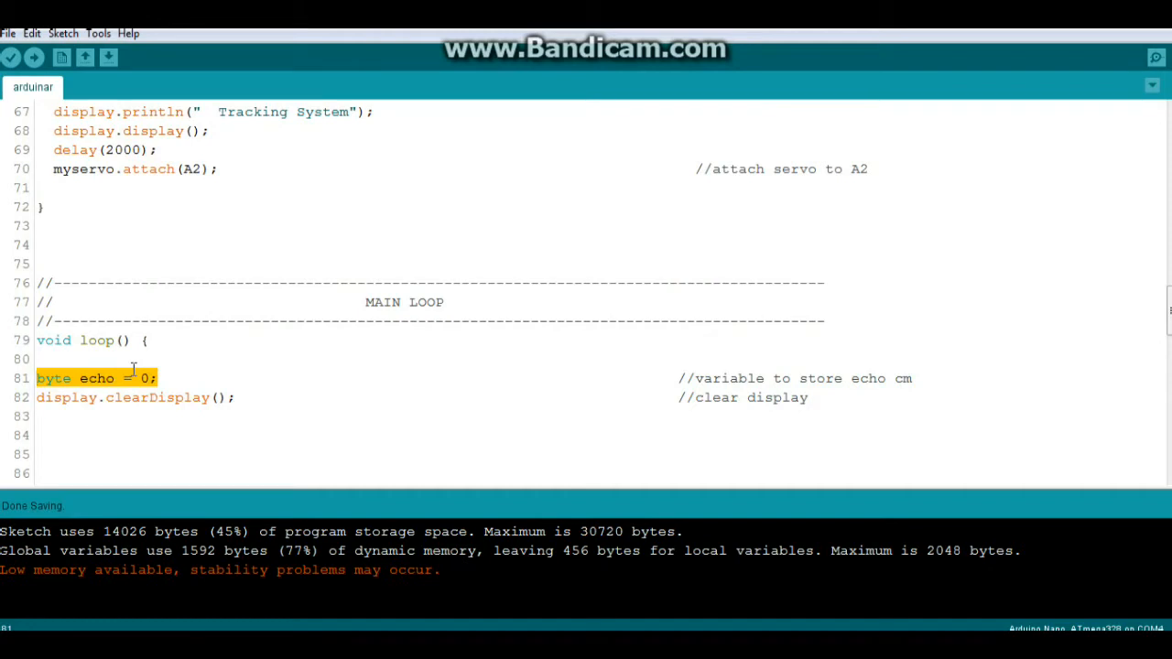
{"action": "left_click", "coordinate": [220, 397]}
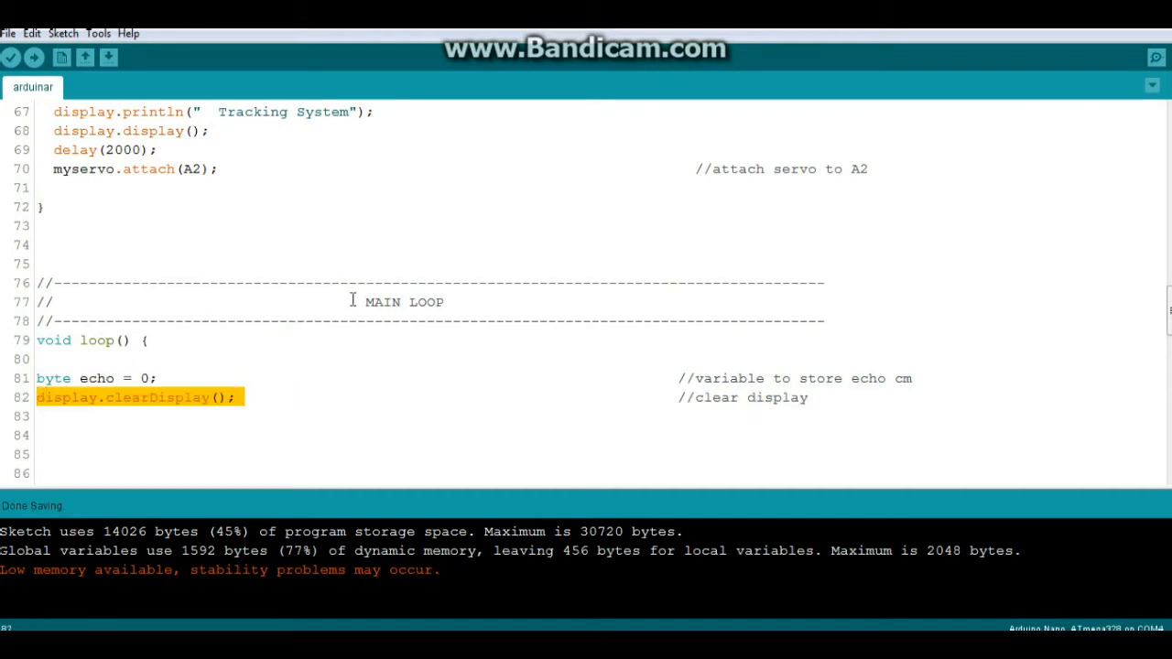
{"action": "scroll", "scroll_direction": "down", "scroll_amount": 3}
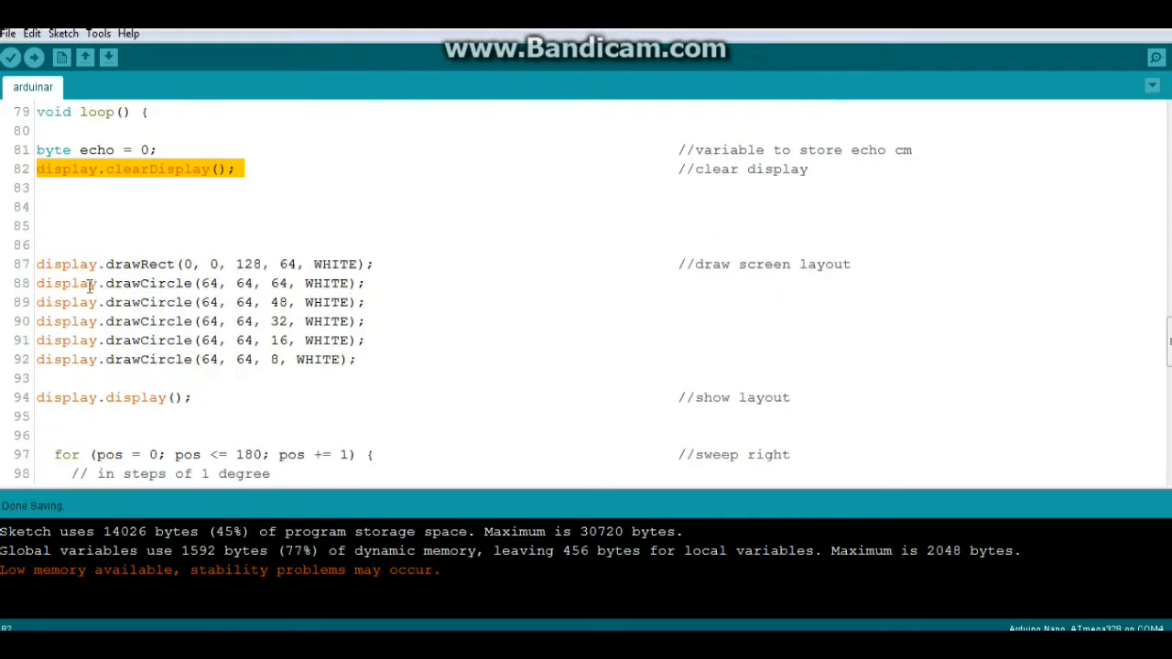
{"action": "double_click", "coordinate": [87, 264]}
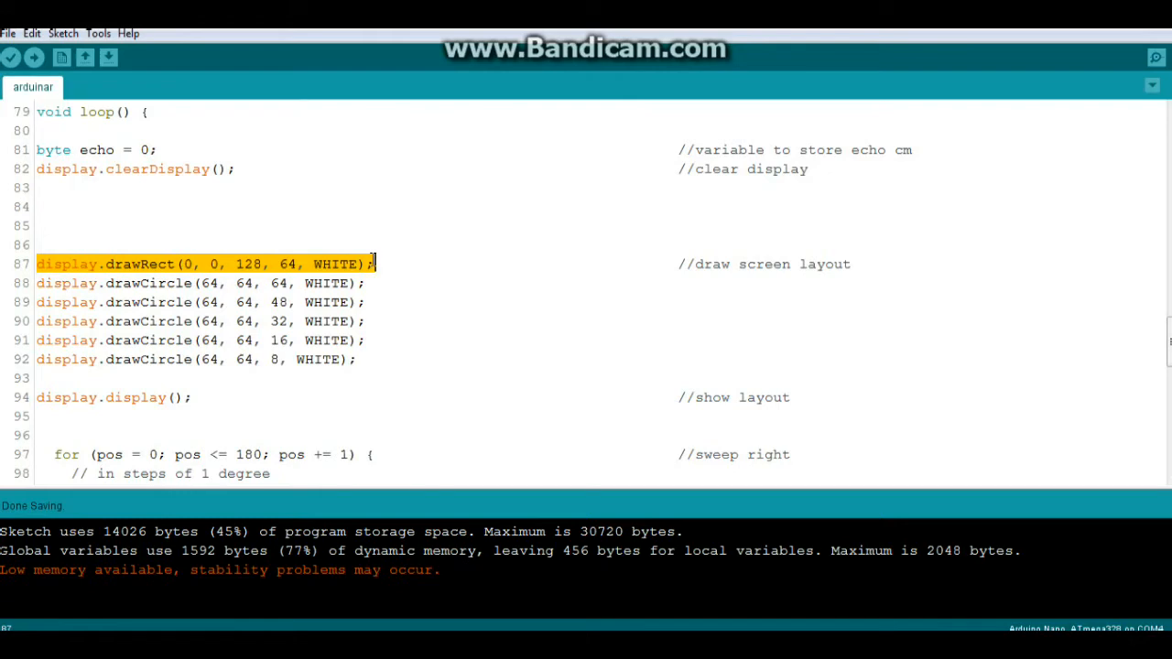
{"action": "mouse_move", "coordinate": [37, 283]}
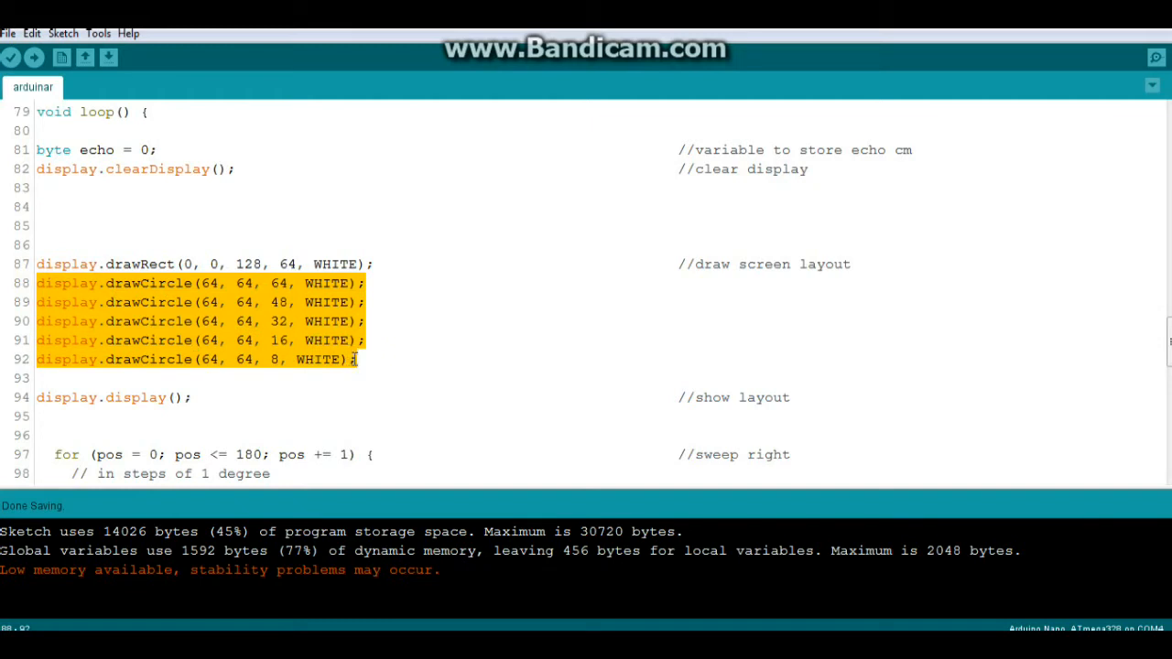
{"action": "left_click", "coordinate": [206, 398]}
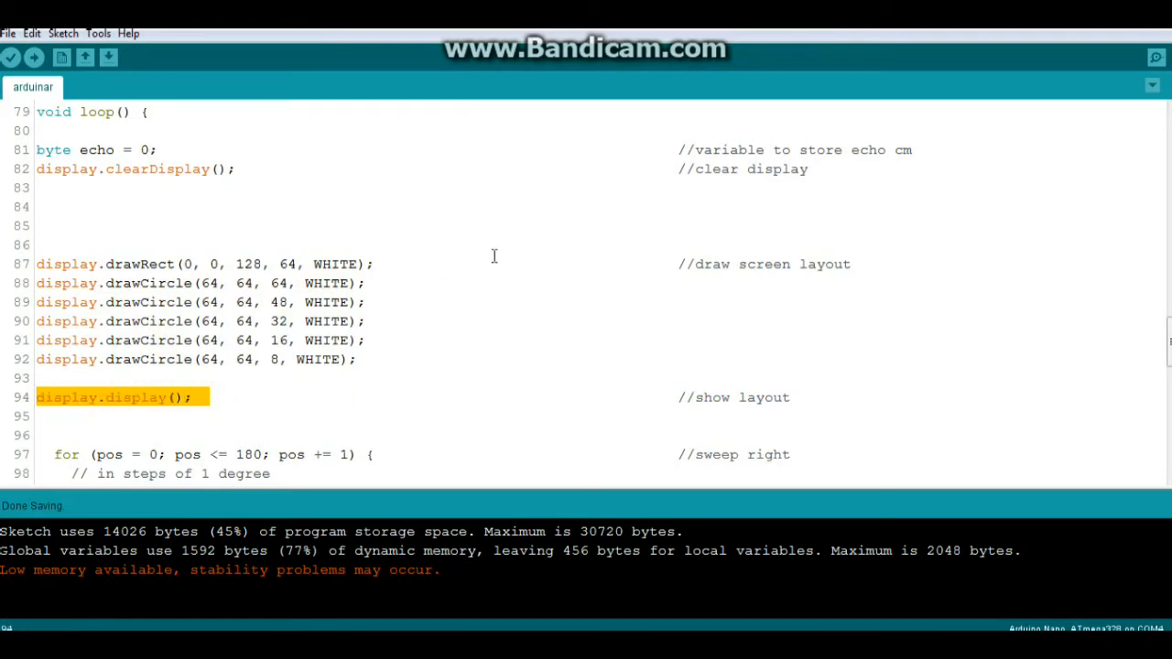
Scroll to the sweep-right for loop and highlight its sonar ping line.
{"action": "scroll", "scroll_direction": "down", "scroll_amount": 3}
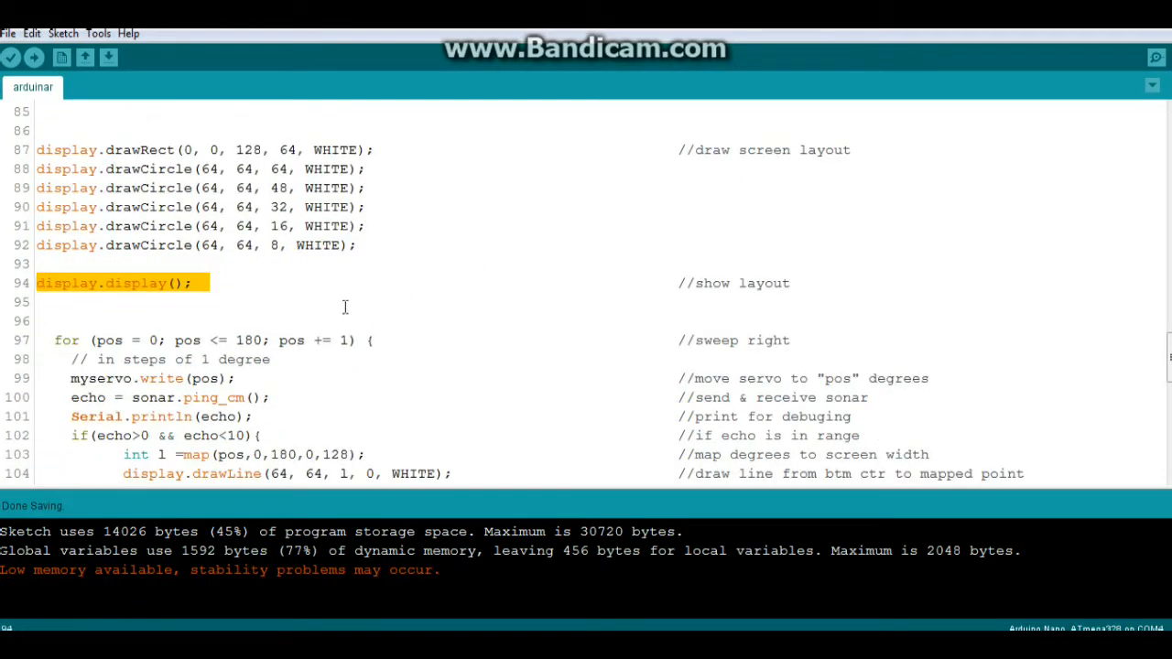
{"action": "scroll", "scroll_direction": "down", "scroll_amount": 3}
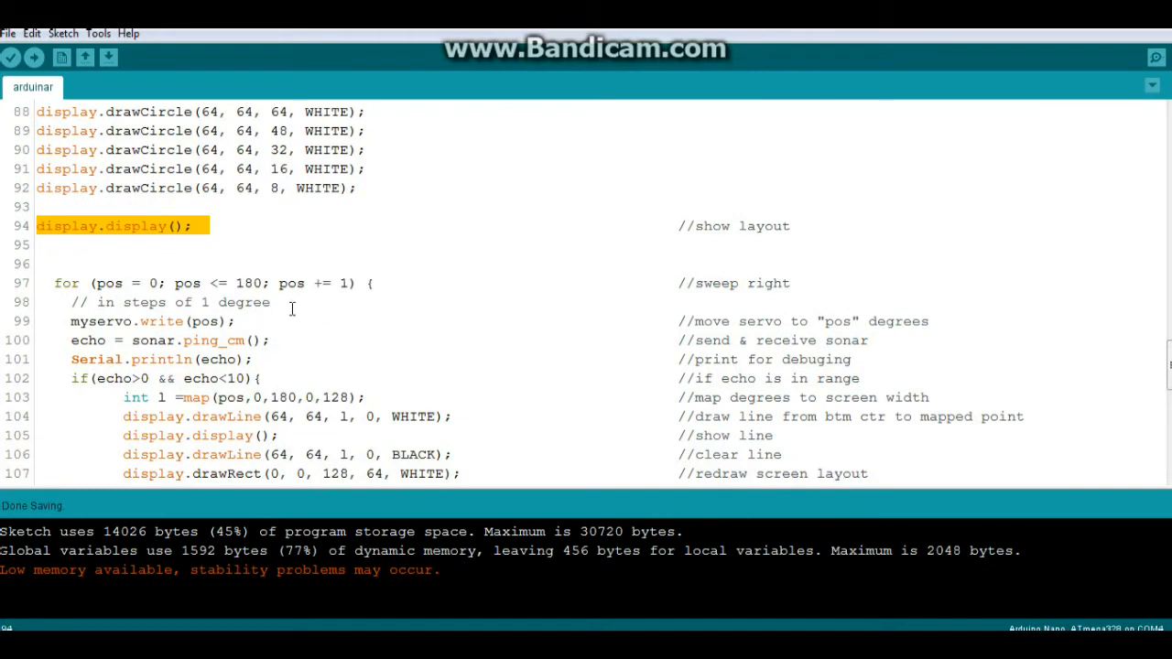
{"action": "mouse_move", "coordinate": [272, 307]}
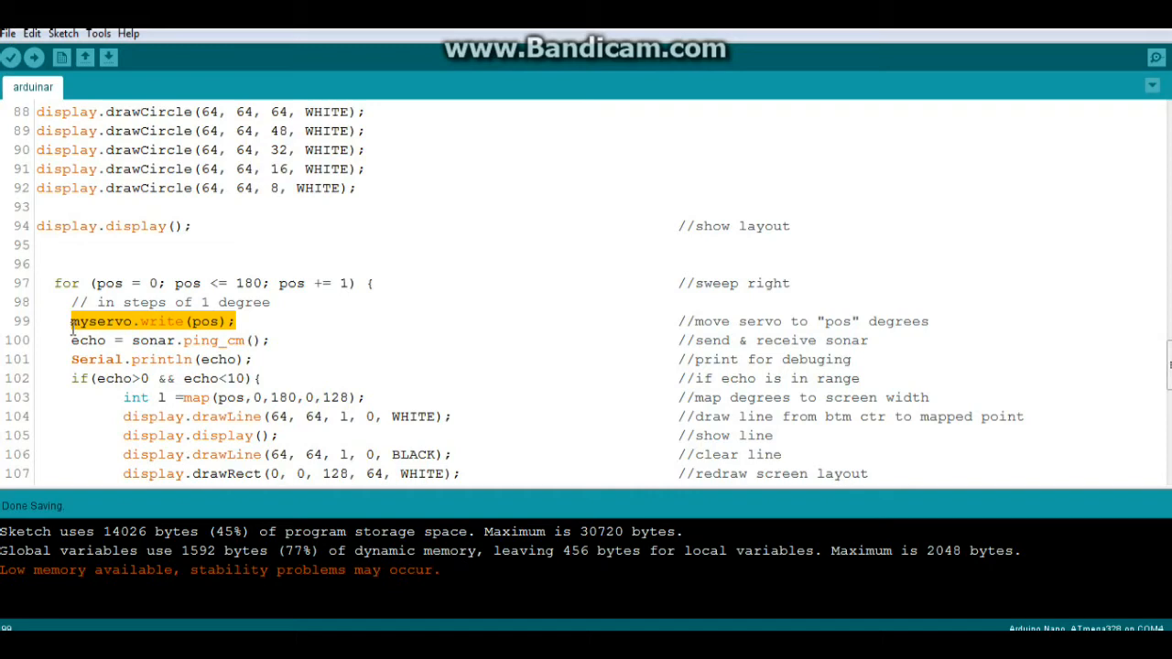
{"action": "left_click", "coordinate": [67, 340]}
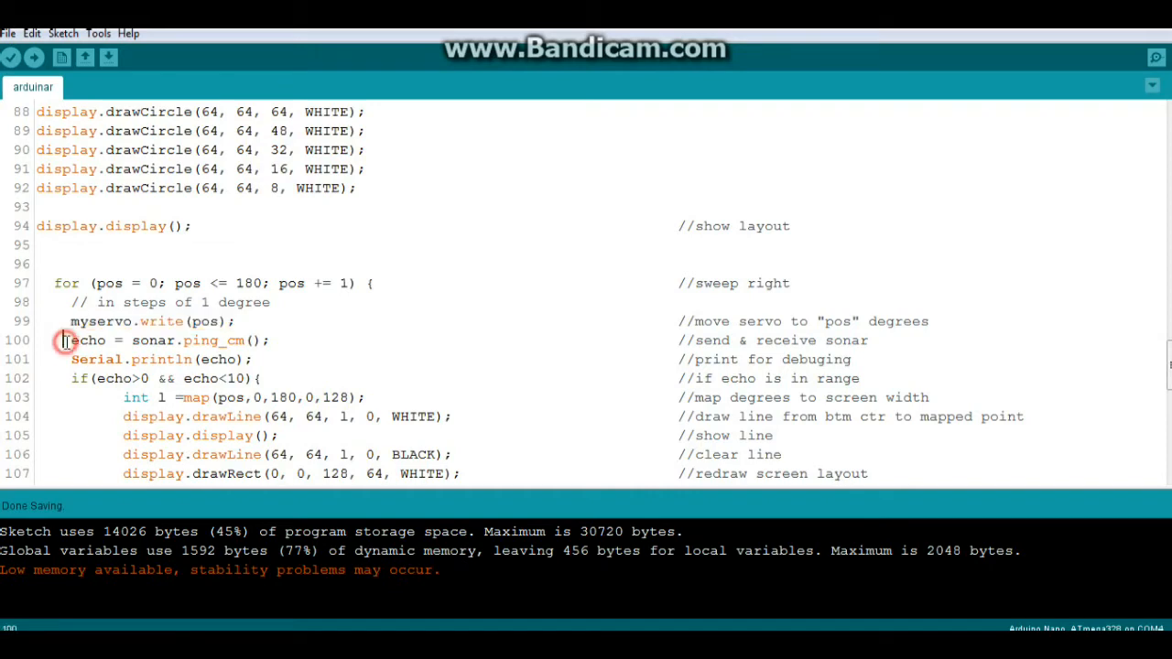
{"action": "left_click_drag", "start_coordinate": [71, 340], "coordinate": [238, 339]}
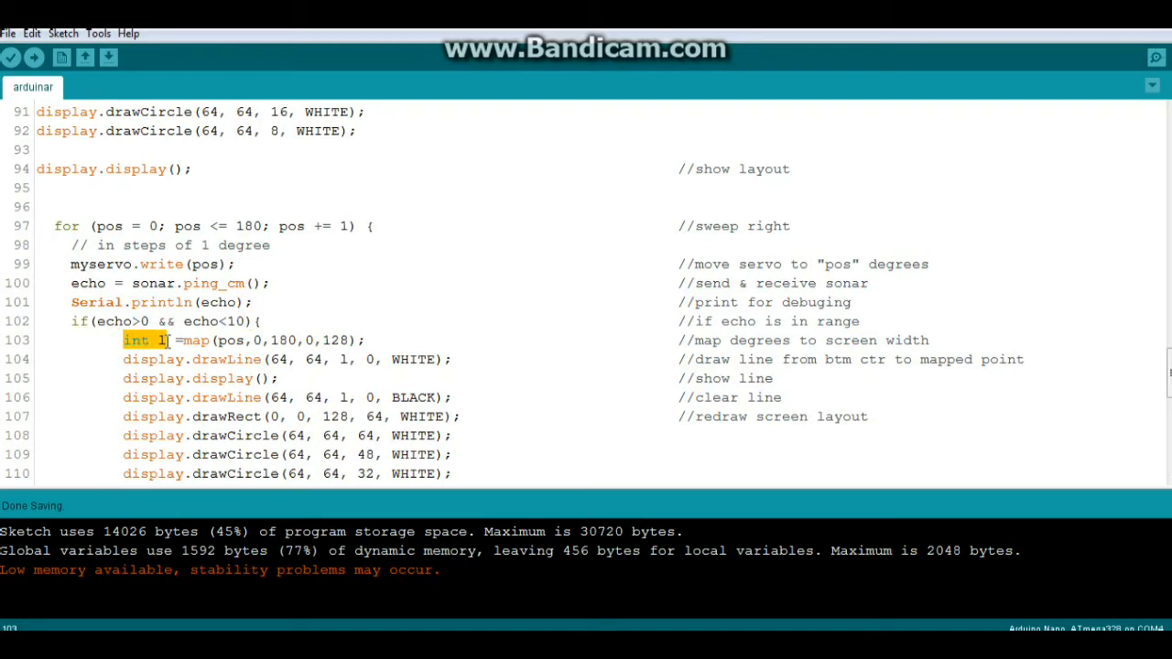
Point out the map range values, drawLine call and layout redraw lines, then scroll to sweep-left.
{"action": "left_click", "coordinate": [178, 341]}
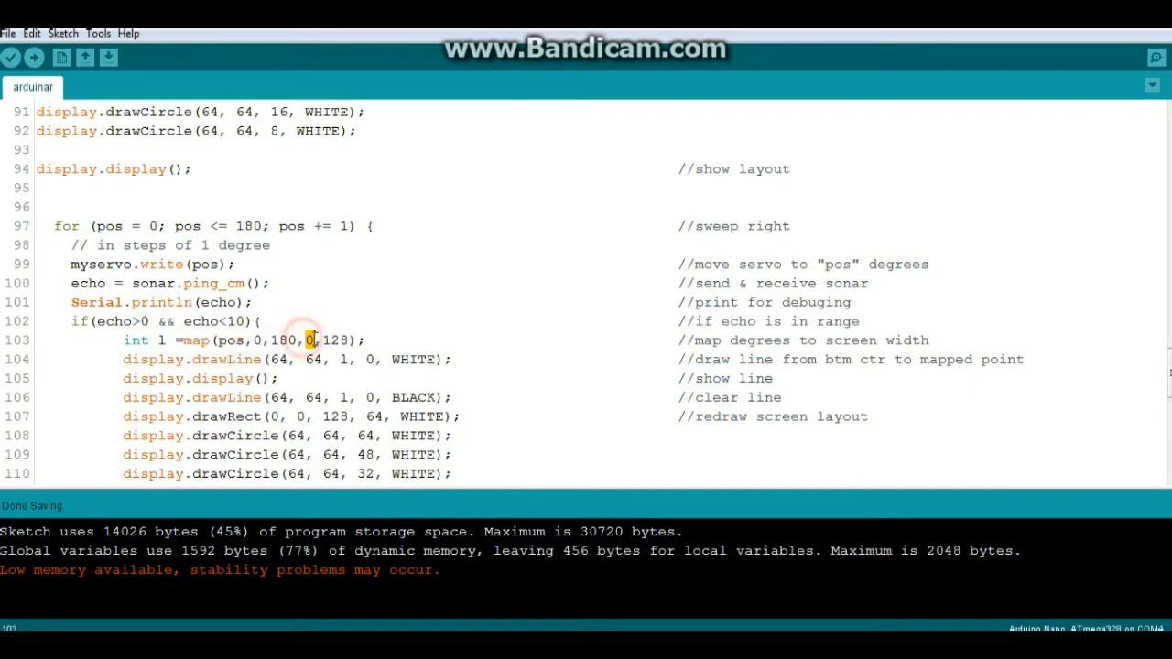
{"action": "left_click_drag", "start_coordinate": [307, 339], "coordinate": [350, 340]}
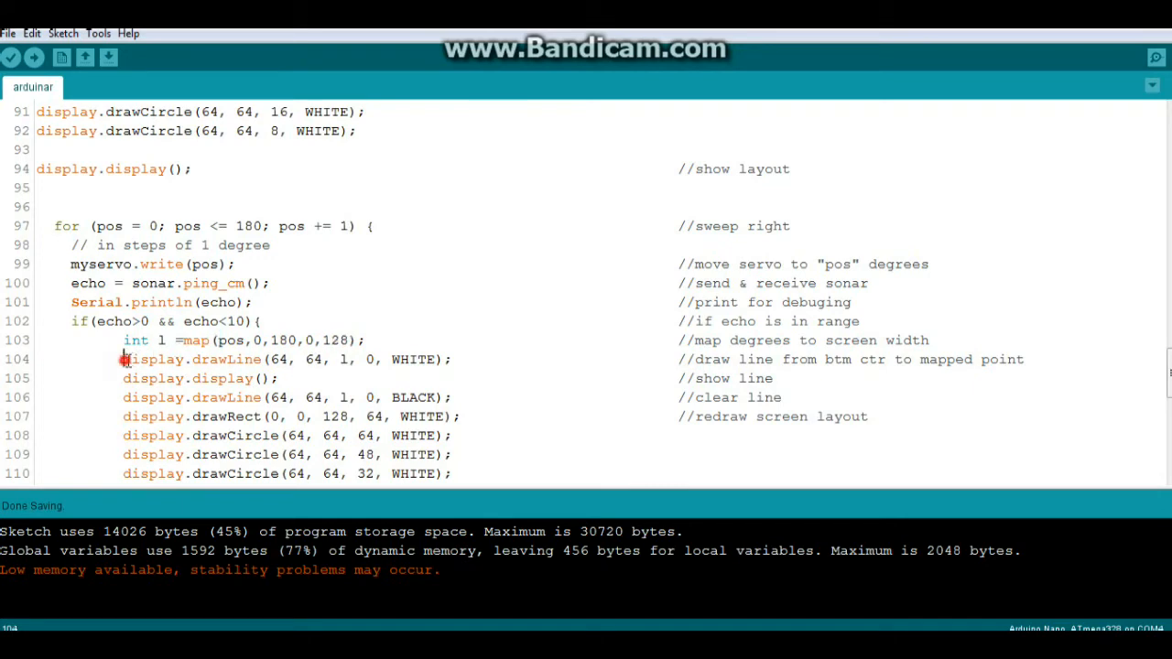
{"action": "left_click_drag", "start_coordinate": [121, 359], "coordinate": [292, 378]}
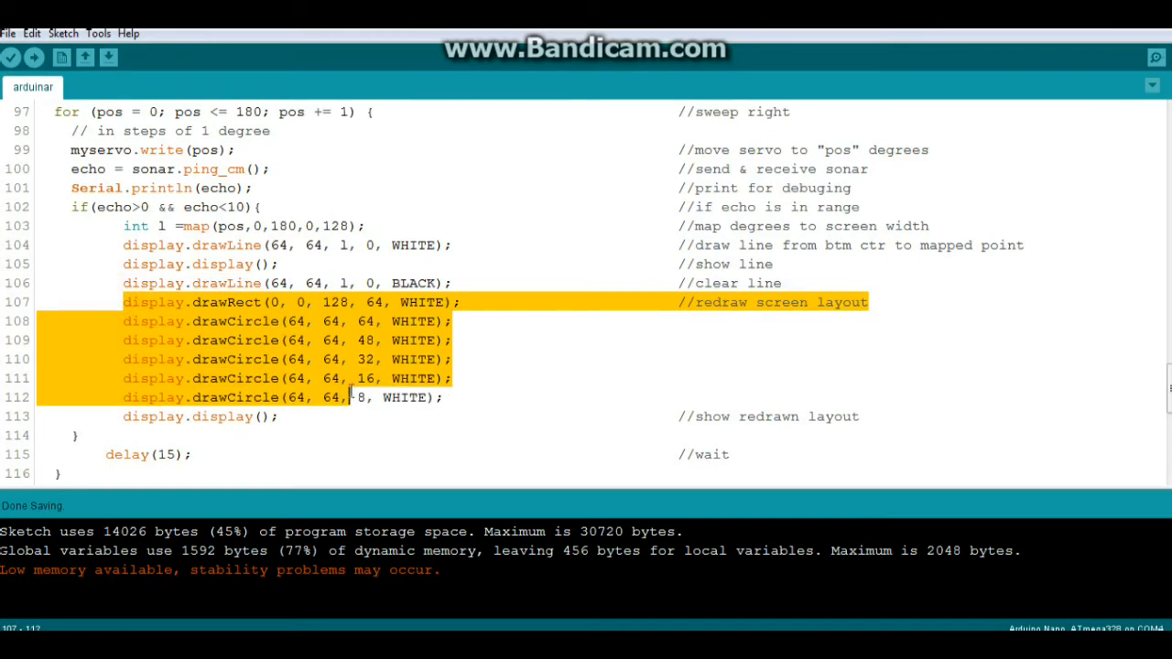
{"action": "scroll", "scroll_direction": "down", "scroll_amount": 3}
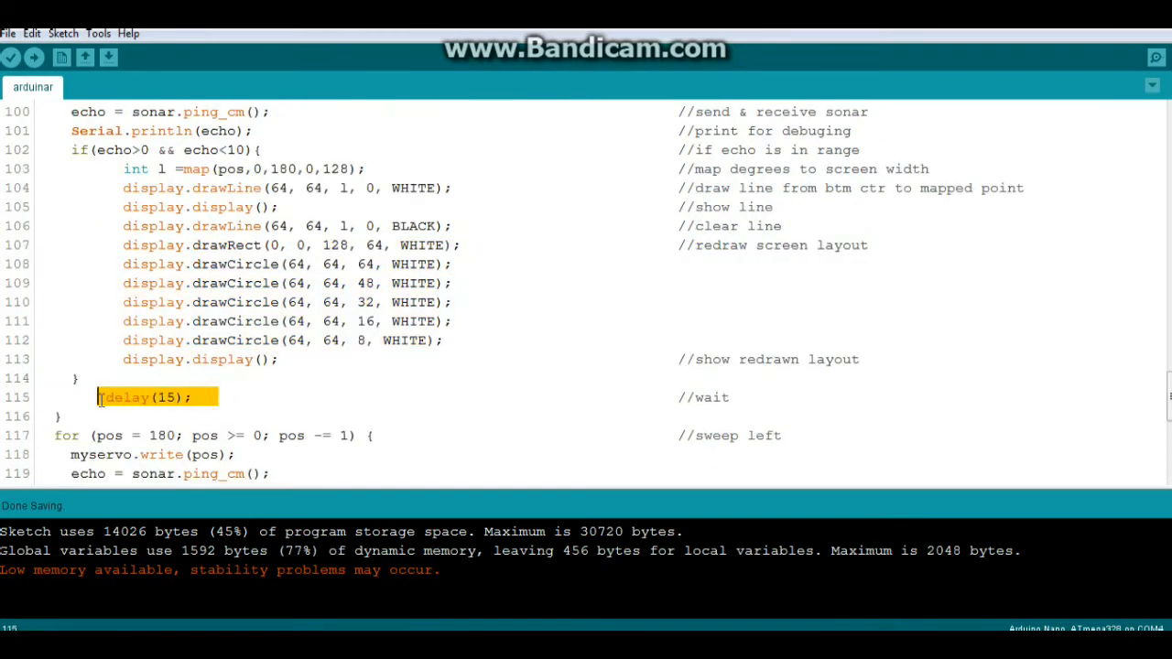
{"action": "scroll", "scroll_direction": "down", "scroll_amount": 3}
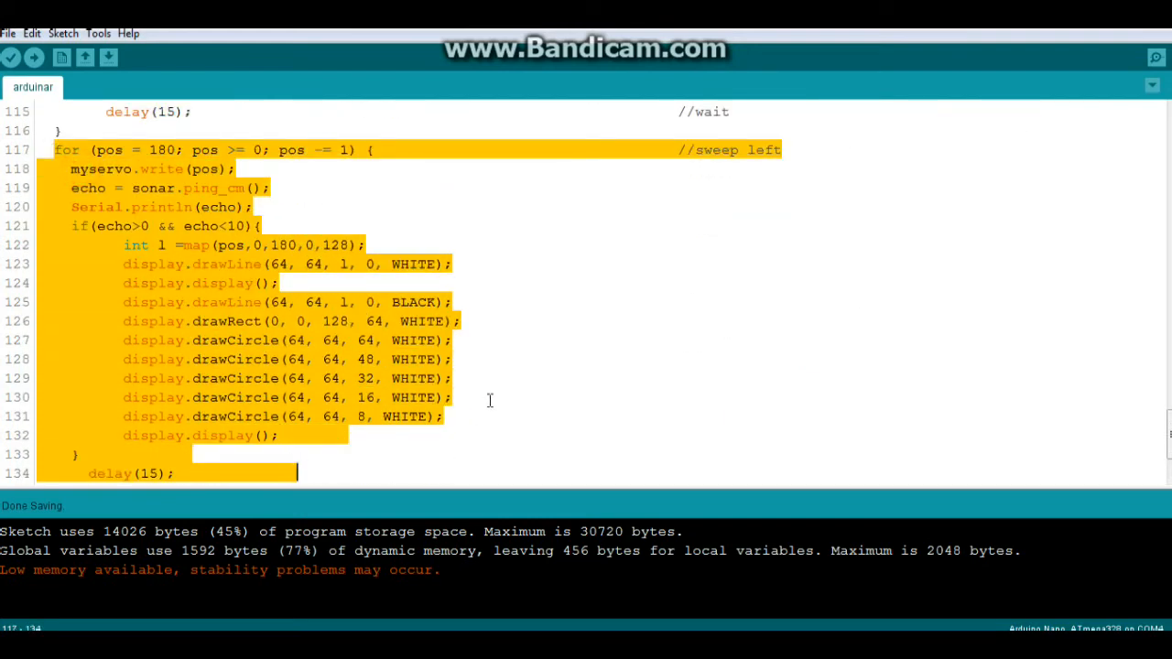
{"action": "mouse_move", "coordinate": [1024, 156]}
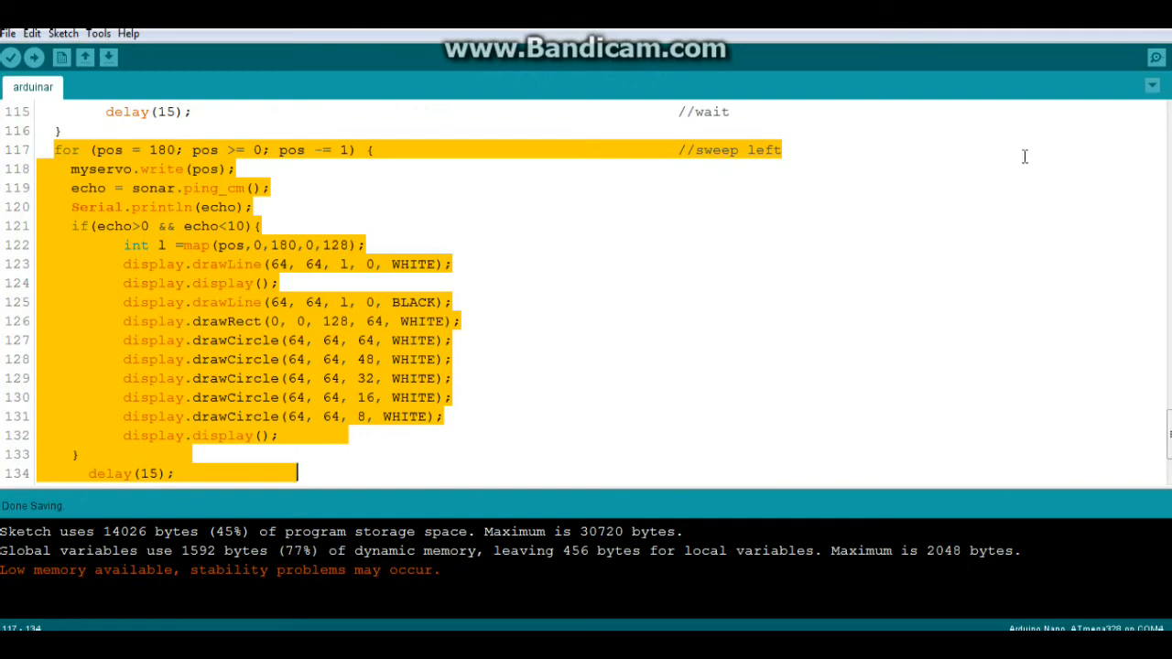